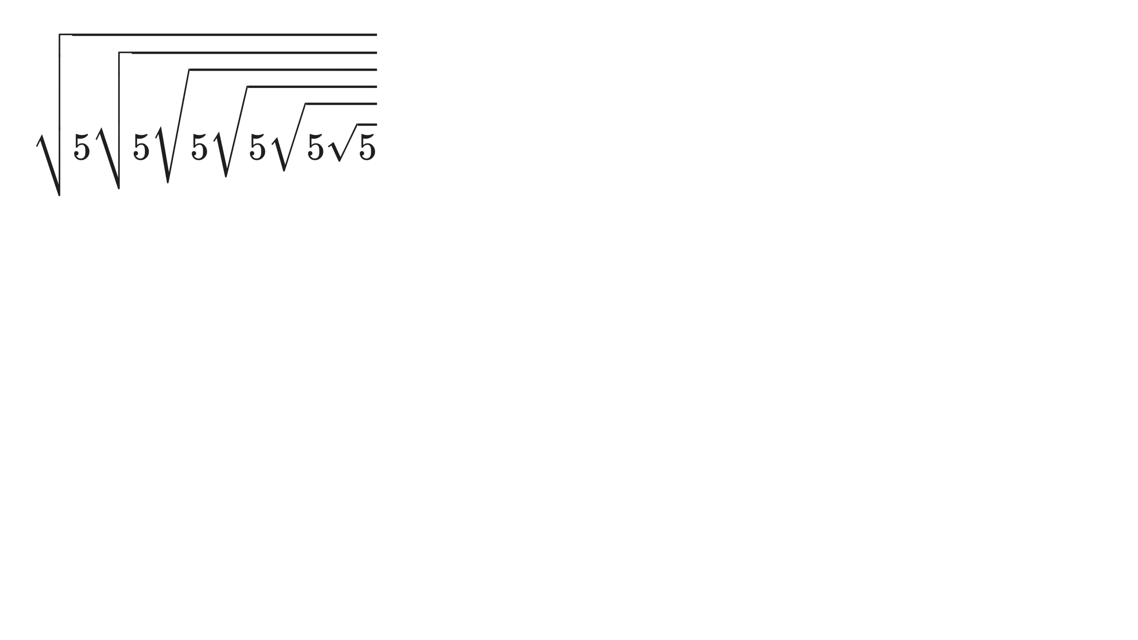
left_click_drag(51, 225, 403, 218)
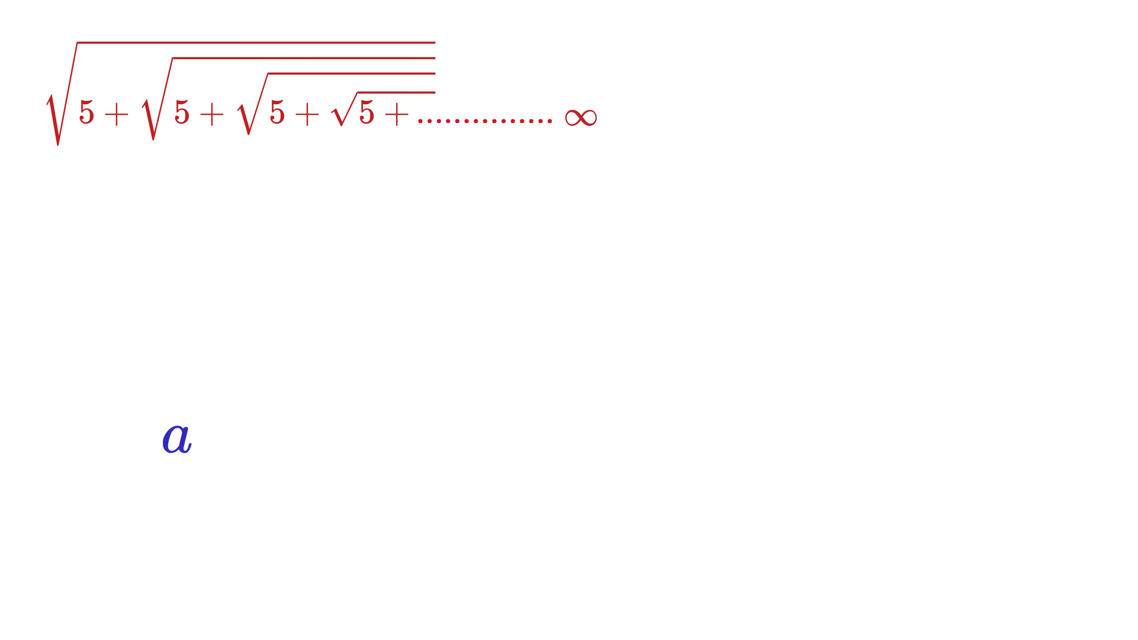
type("4")
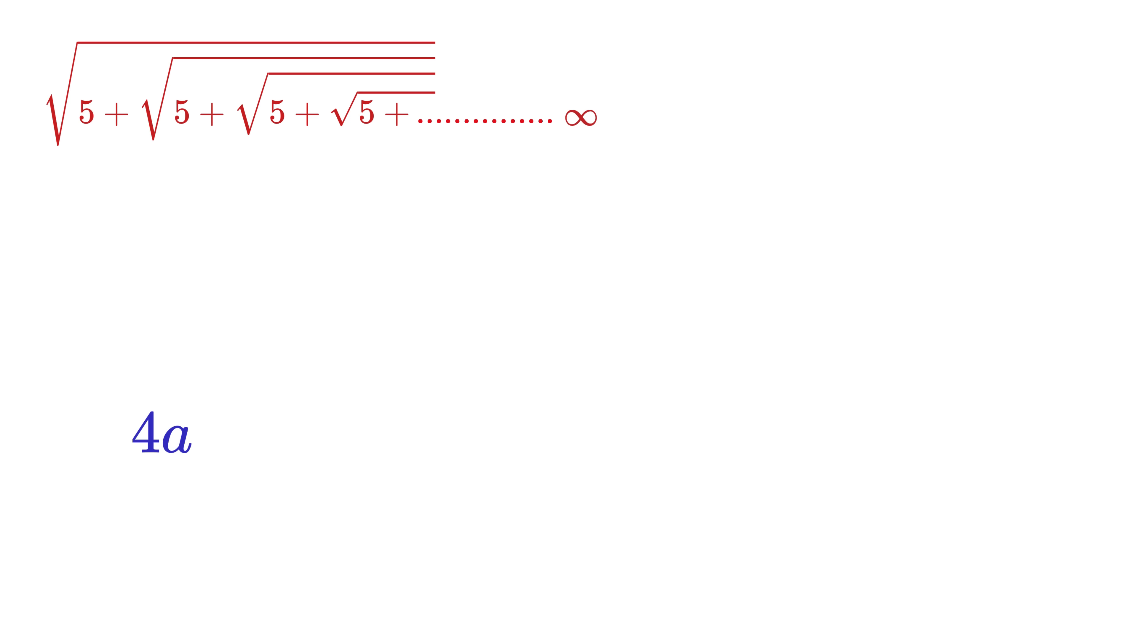